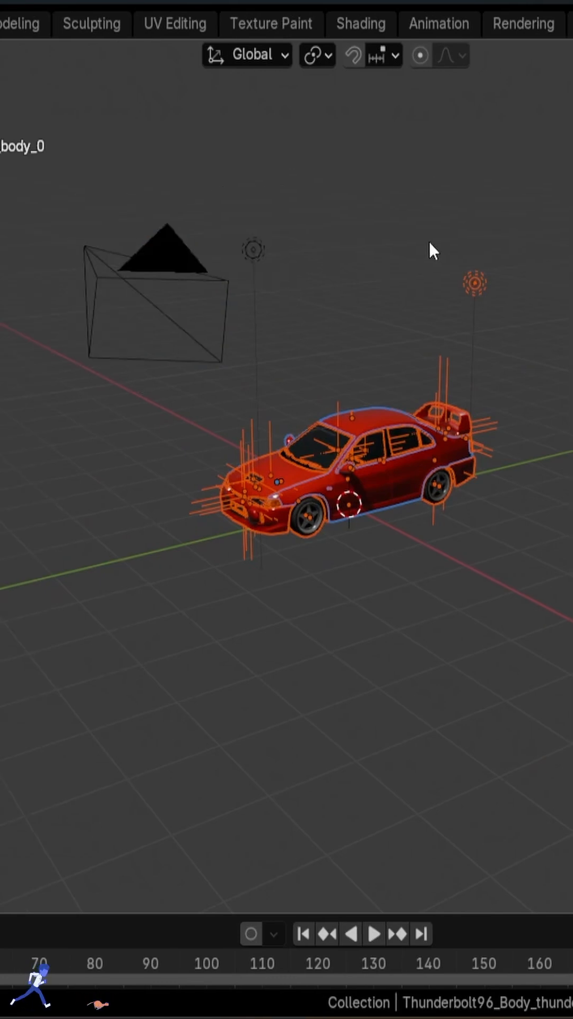
Clear parent keeping transforms (Alt+P), join the parts with Ctrl+J and start renaming (F2).
key(alt+p)
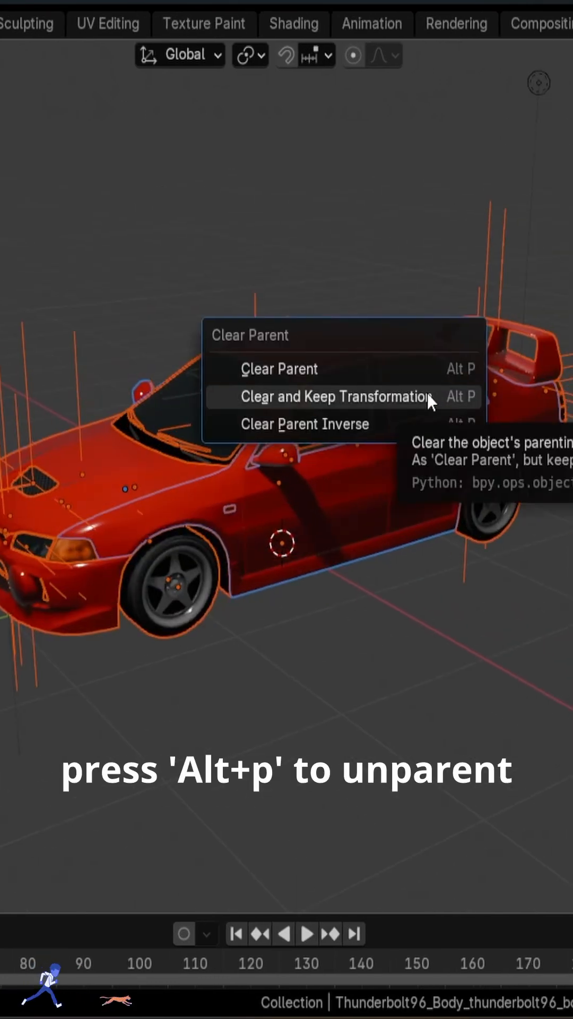
click(335, 395)
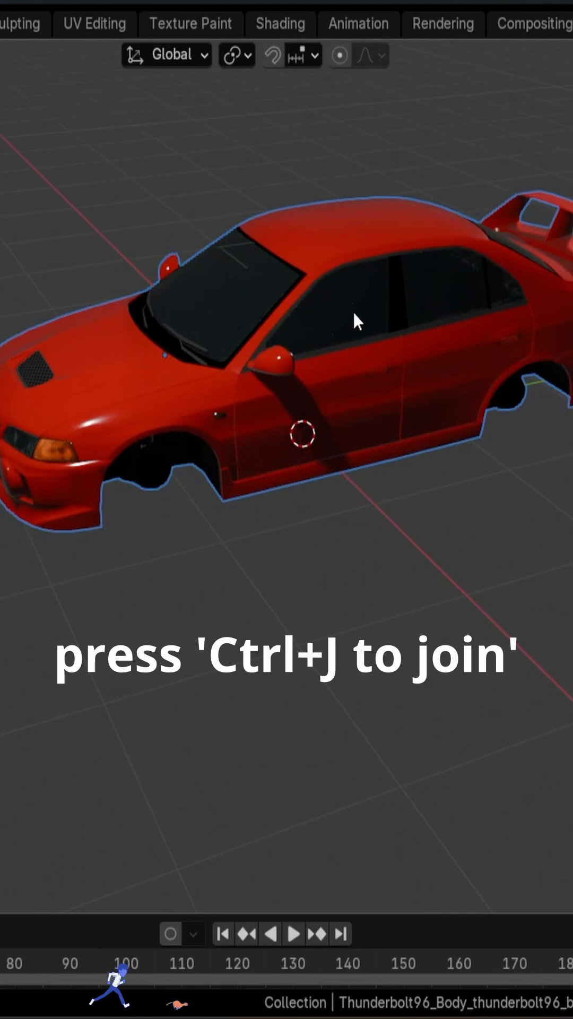
key(ctrl+j)
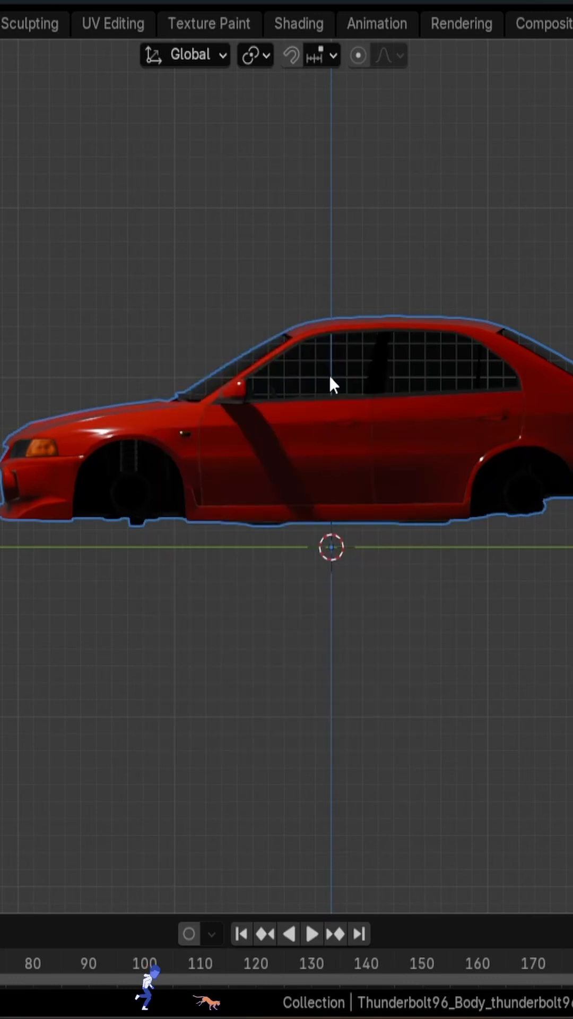
key(f2)
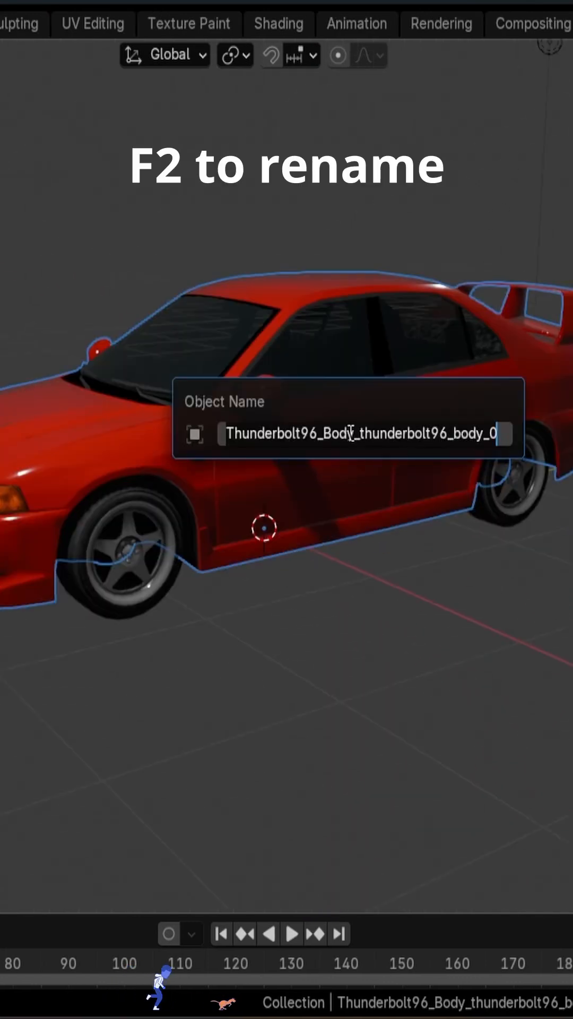
Rename the merged object 'Car-Body' and search 'riga' in Add-ons to confirm Rigacar is enabled.
text(Car-Body)
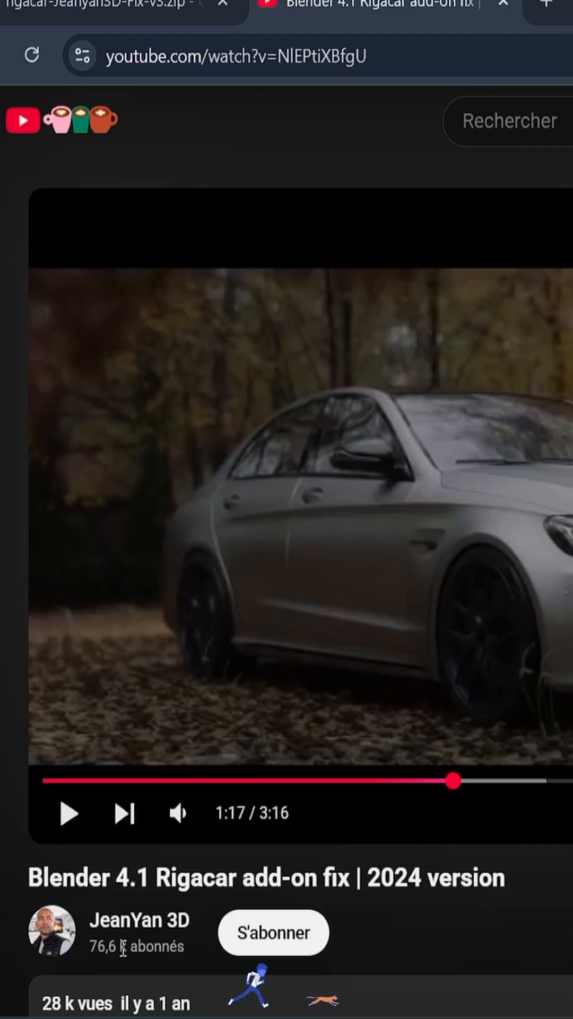
click(117, 6)
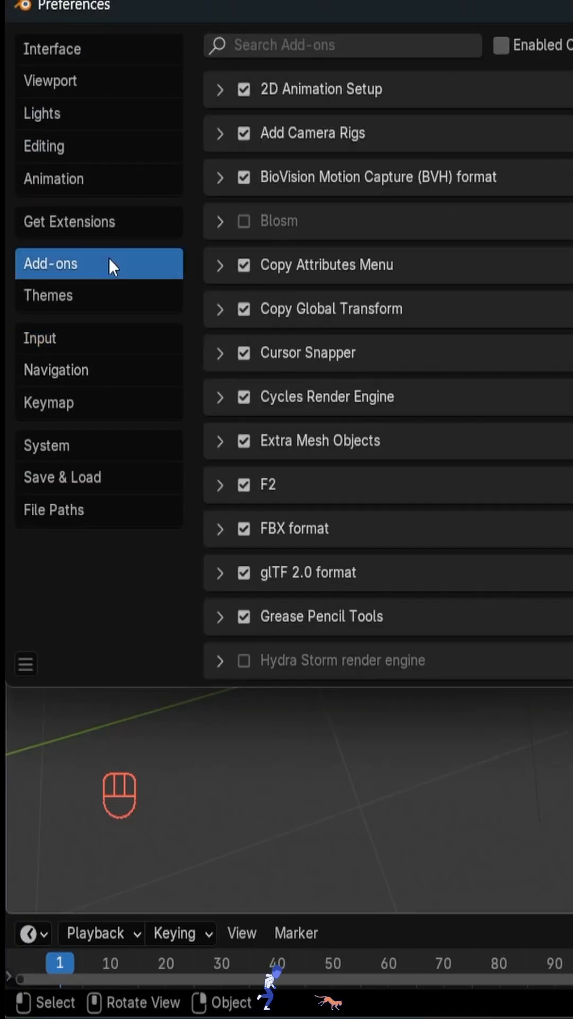
text(riga)
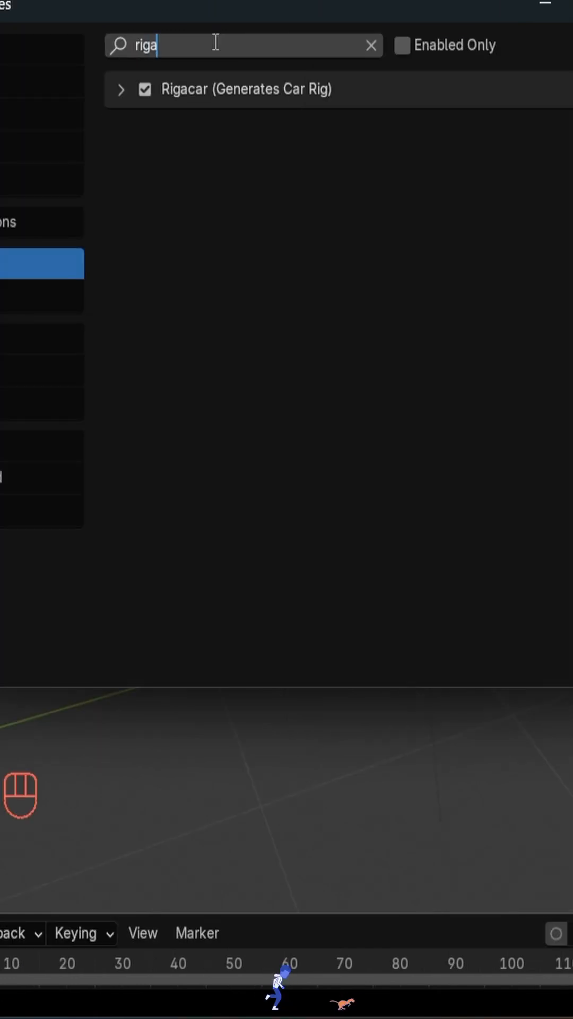
key(ctrl+a)
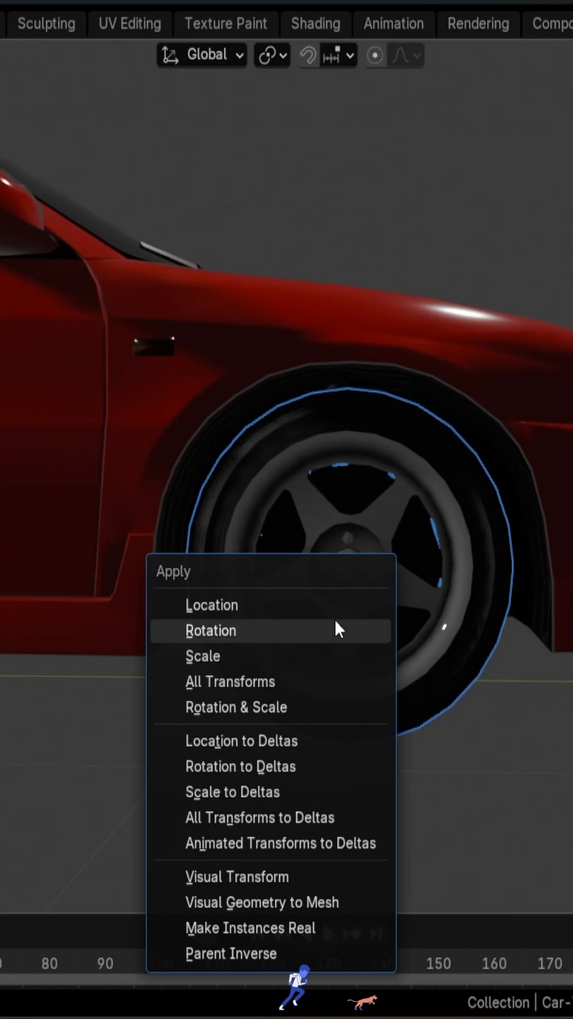
Apply the wheel's rotation before adding the Car Rig armature at the origin.
click(209, 630)
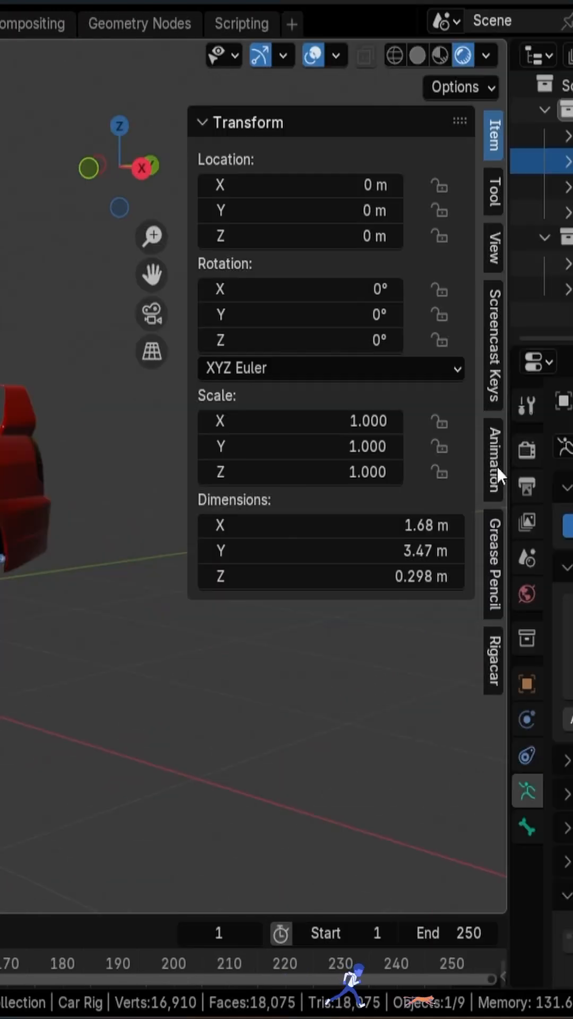
Generate the Rigacar controls around the car body and wheels from the Rigacar sidebar.
click(492, 662)
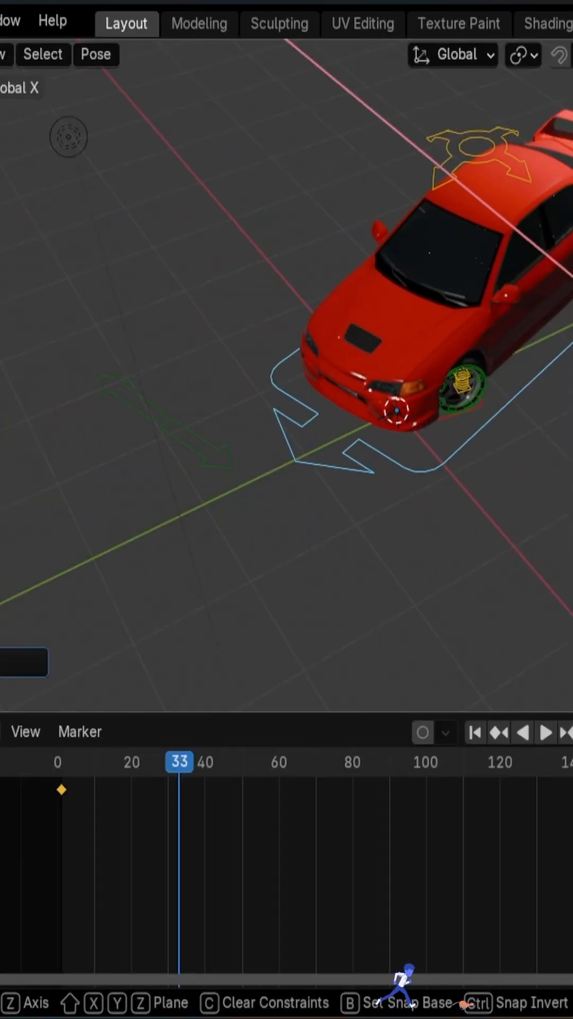
Keyframe the rig's position, then apply the Bézier curve's scale with Ctrl+A.
key(i)
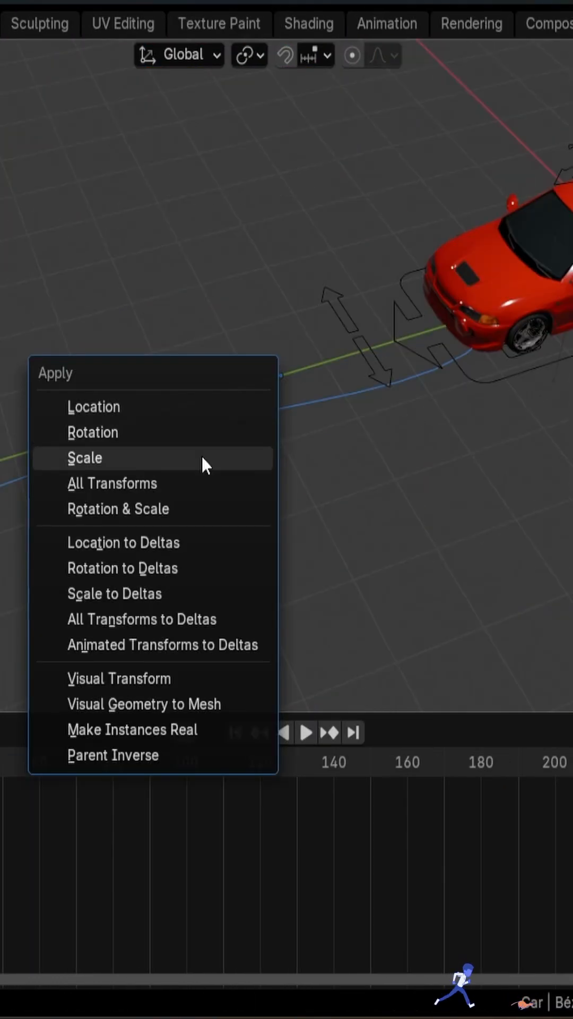
click(85, 458)
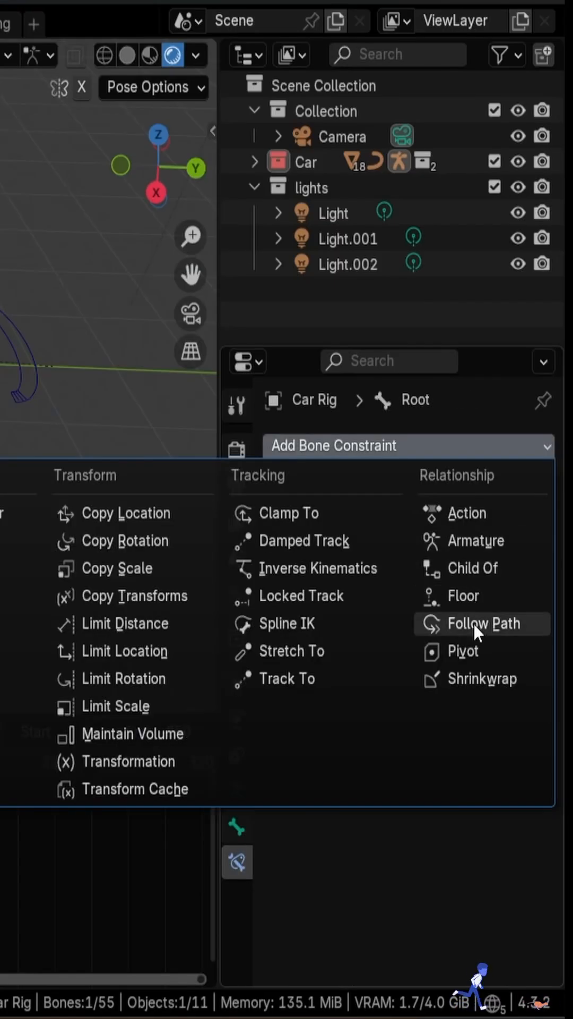
Add a Follow Path constraint targeting BézierCurve, Forward Axis -Y, Follow Curve enabled.
click(475, 623)
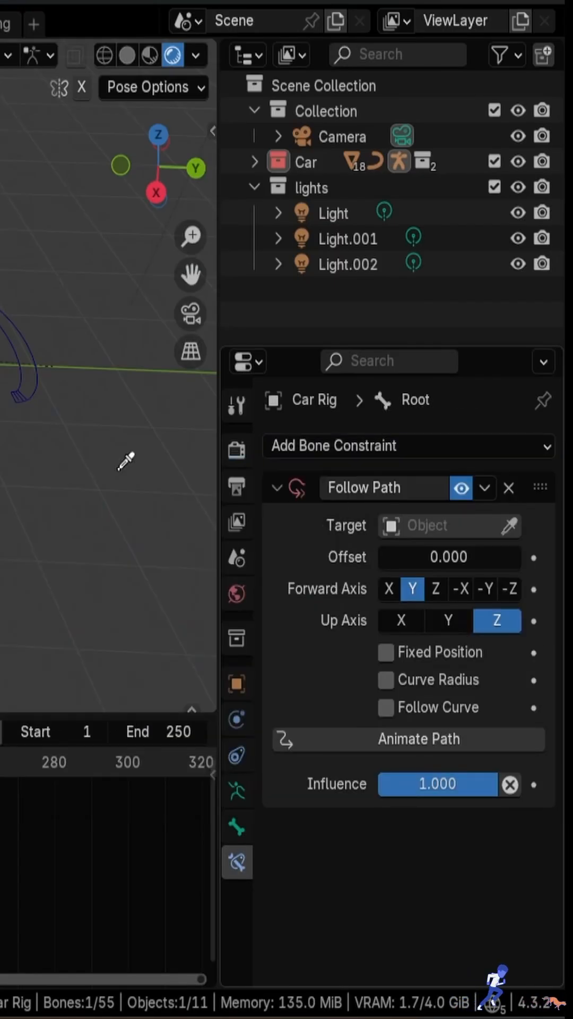
click(448, 525)
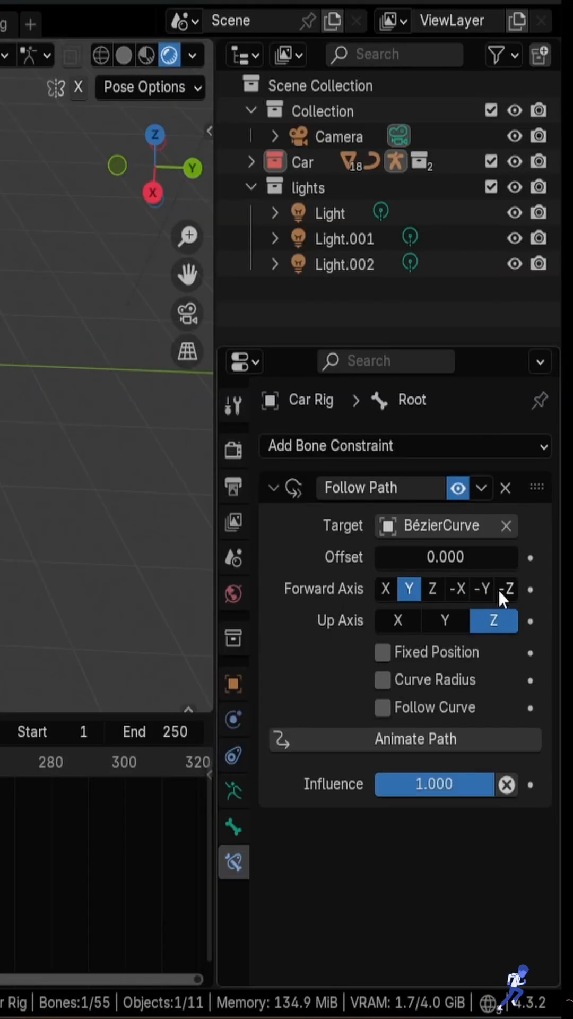
click(482, 589)
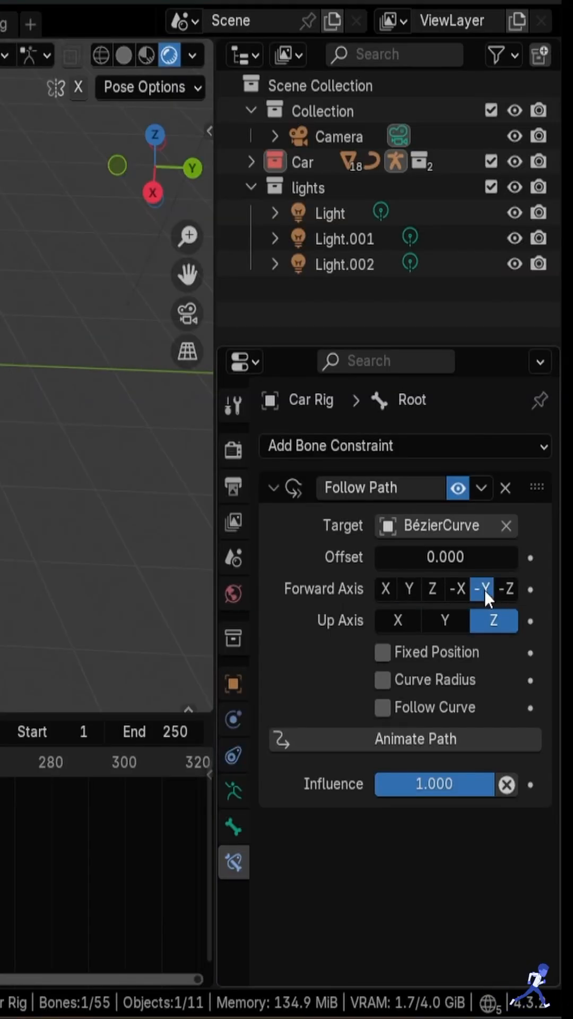
click(381, 706)
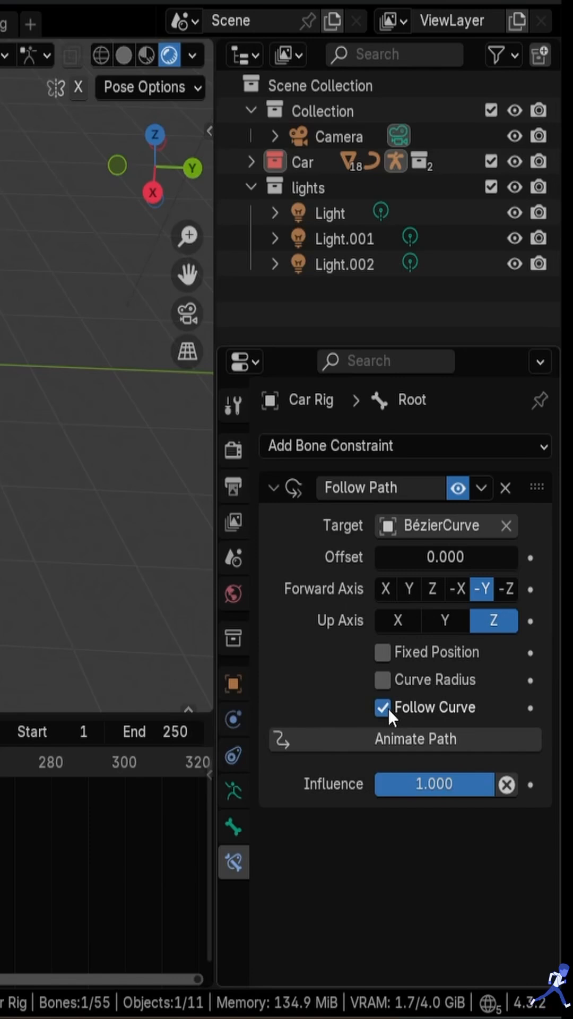